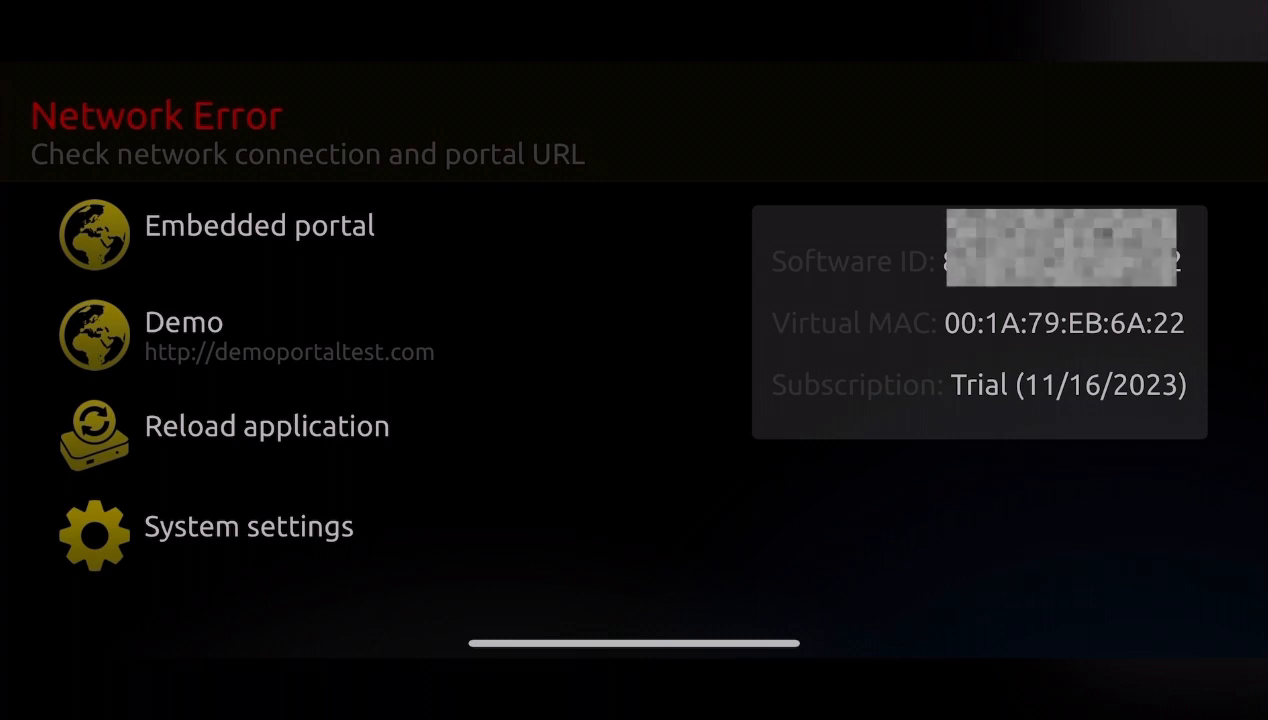
pyautogui.moveTo(752, 360)
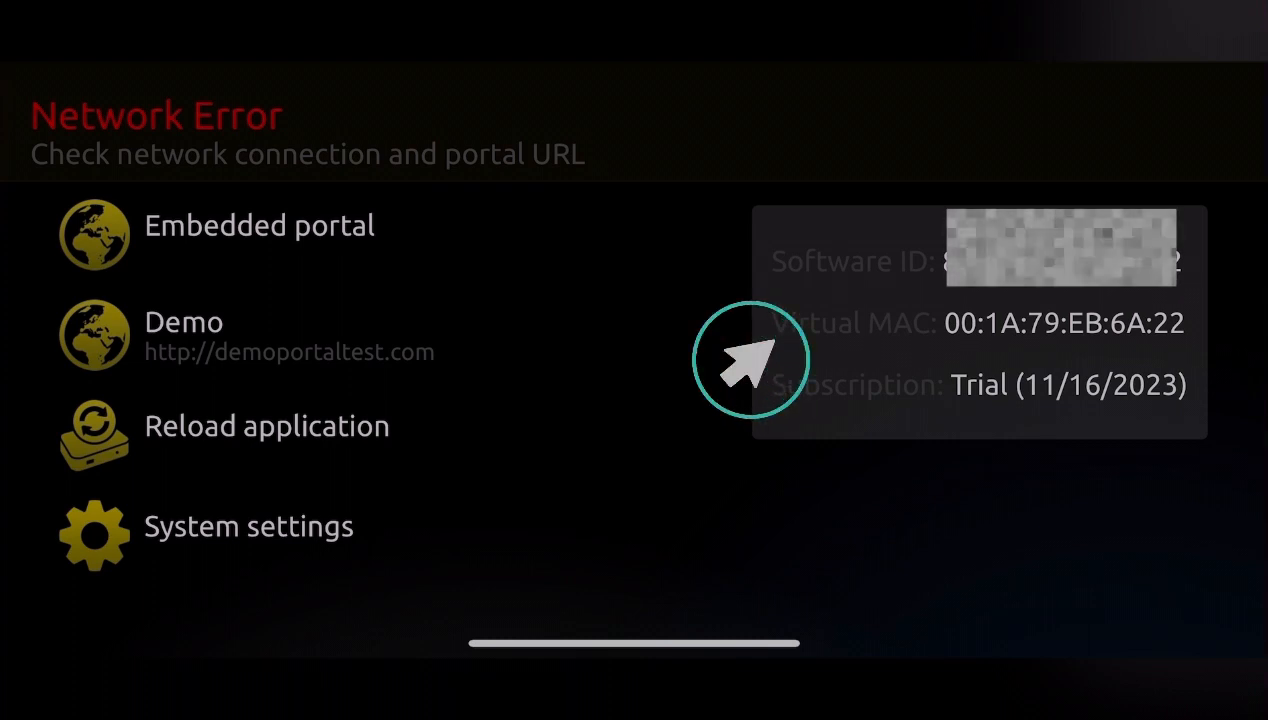
pyautogui.moveTo(365, 588)
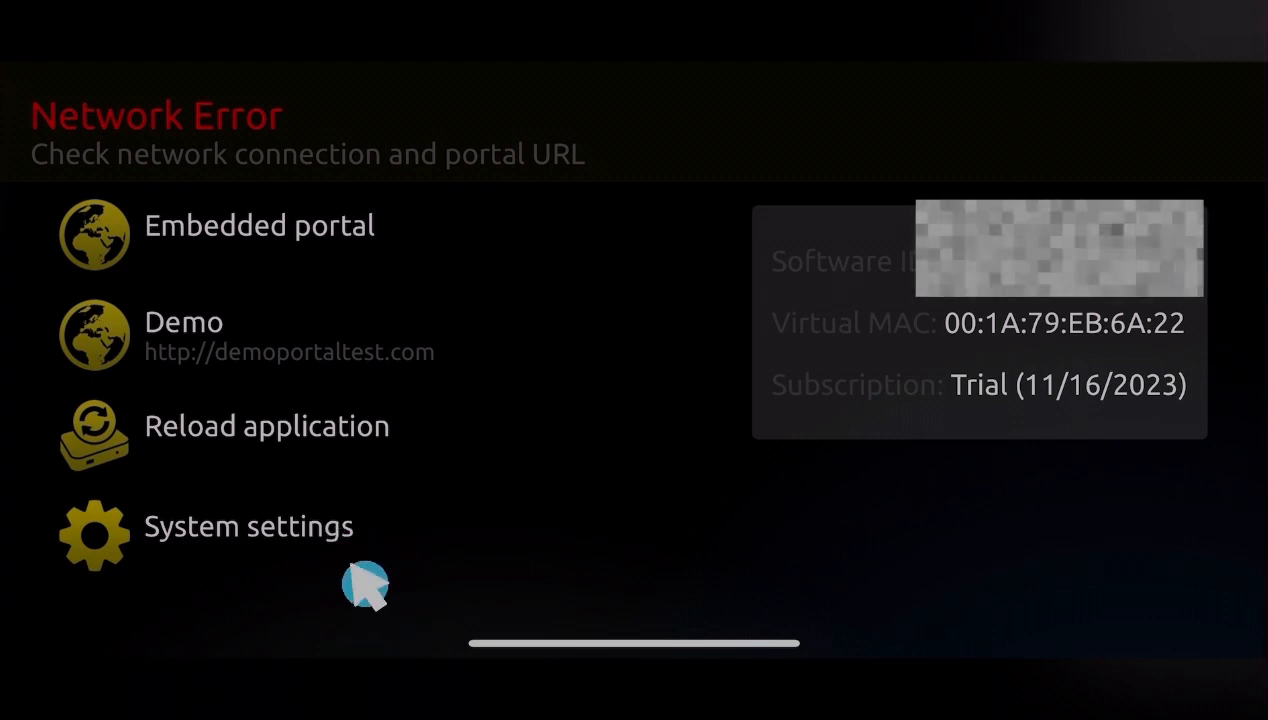
# Step: Open System settings, then Advanced settings, to reach the Virtual MAC Address options
pyautogui.click(248, 525)
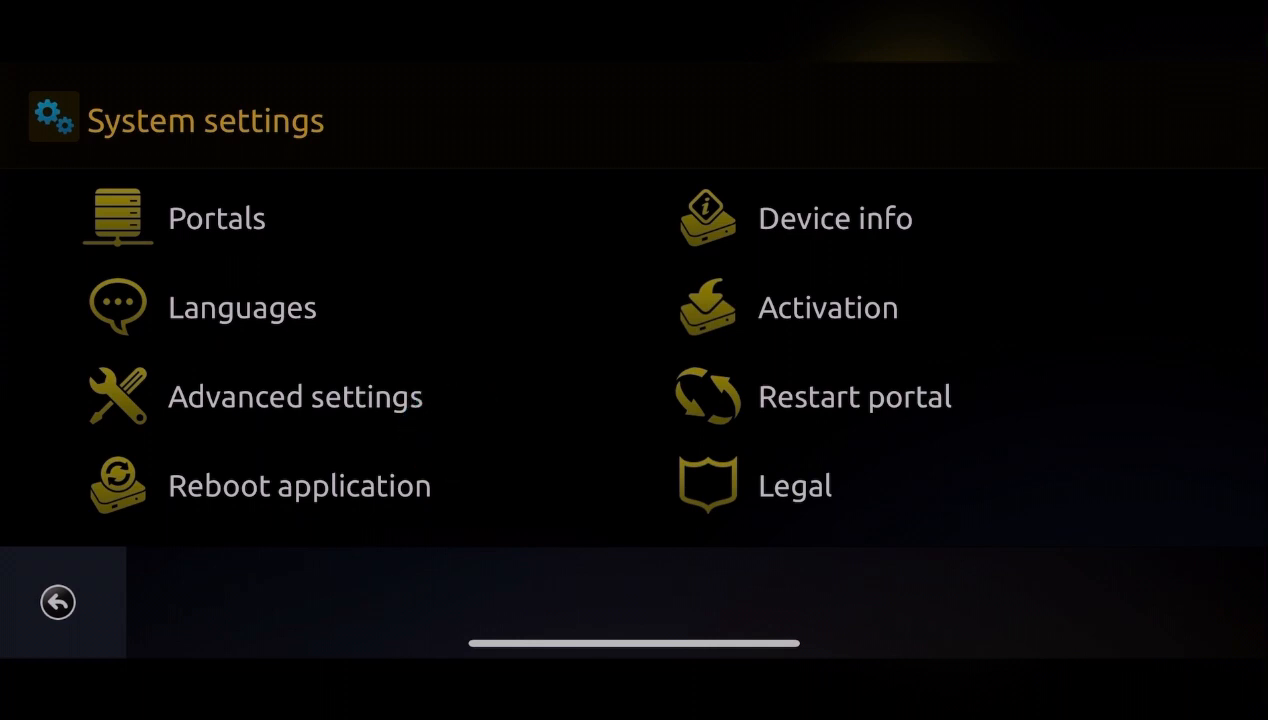
pyautogui.click(294, 396)
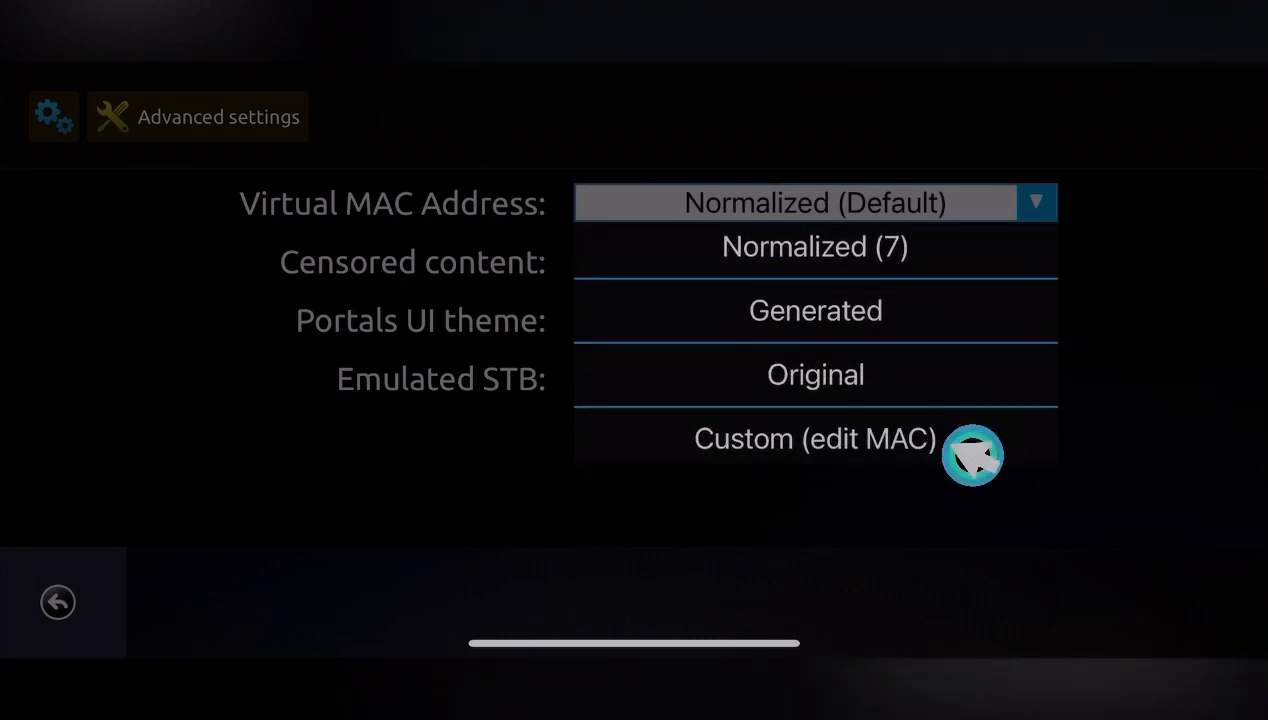
# Step: Choose 'Custom (edit MAC)' as the Virtual MAC Address
pyautogui.click(814, 439)
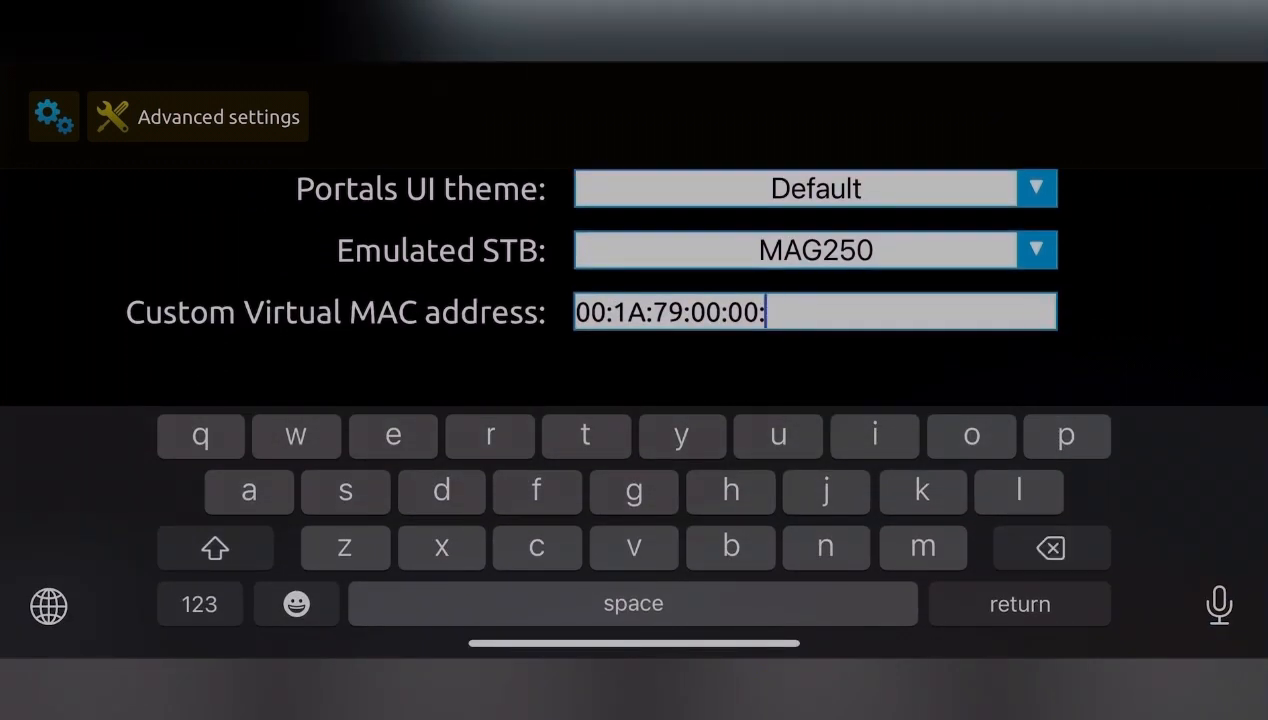
# Step: Erase the old ending of the custom MAC address and type 7B
pyautogui.click(1050, 547)
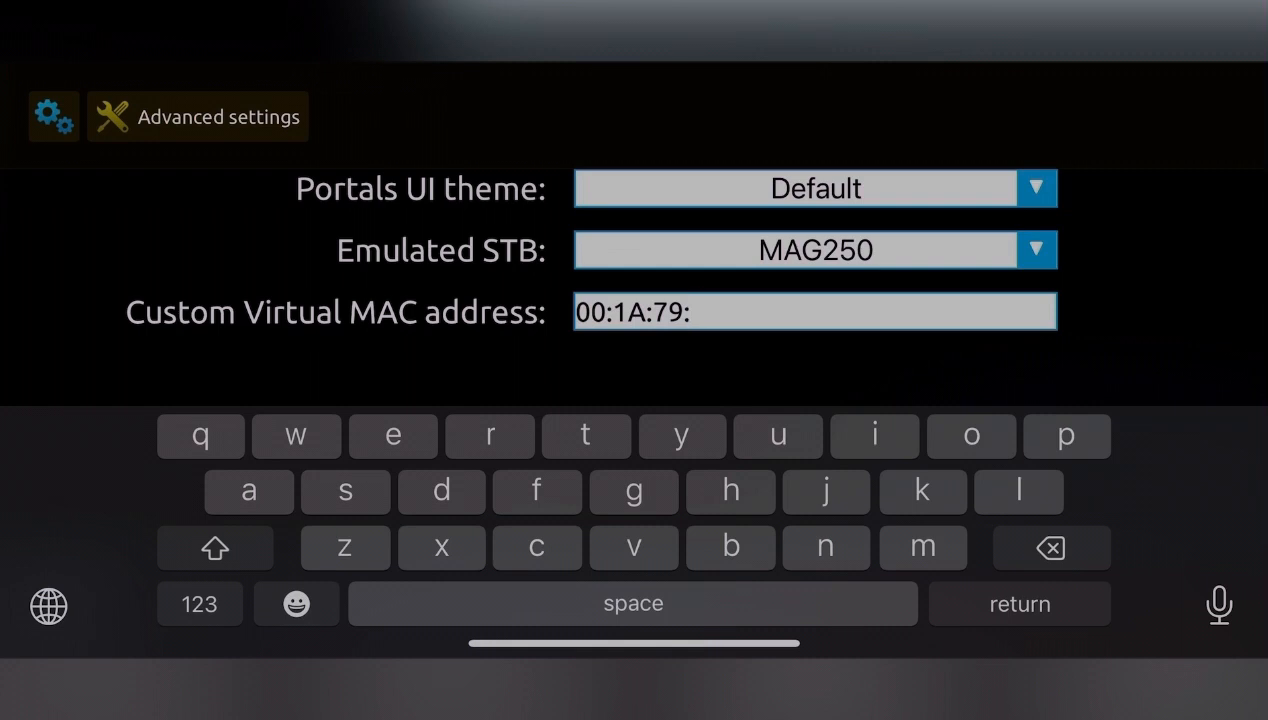
pyautogui.write('7')
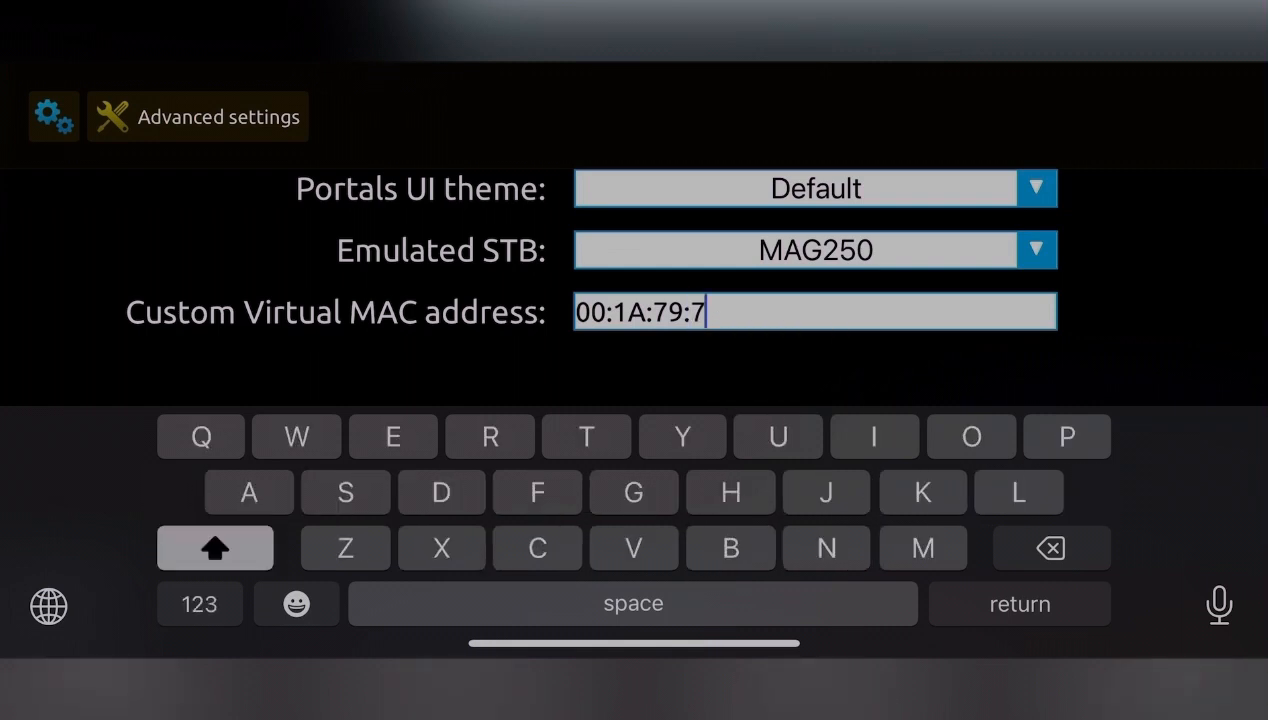
pyautogui.write('B:')
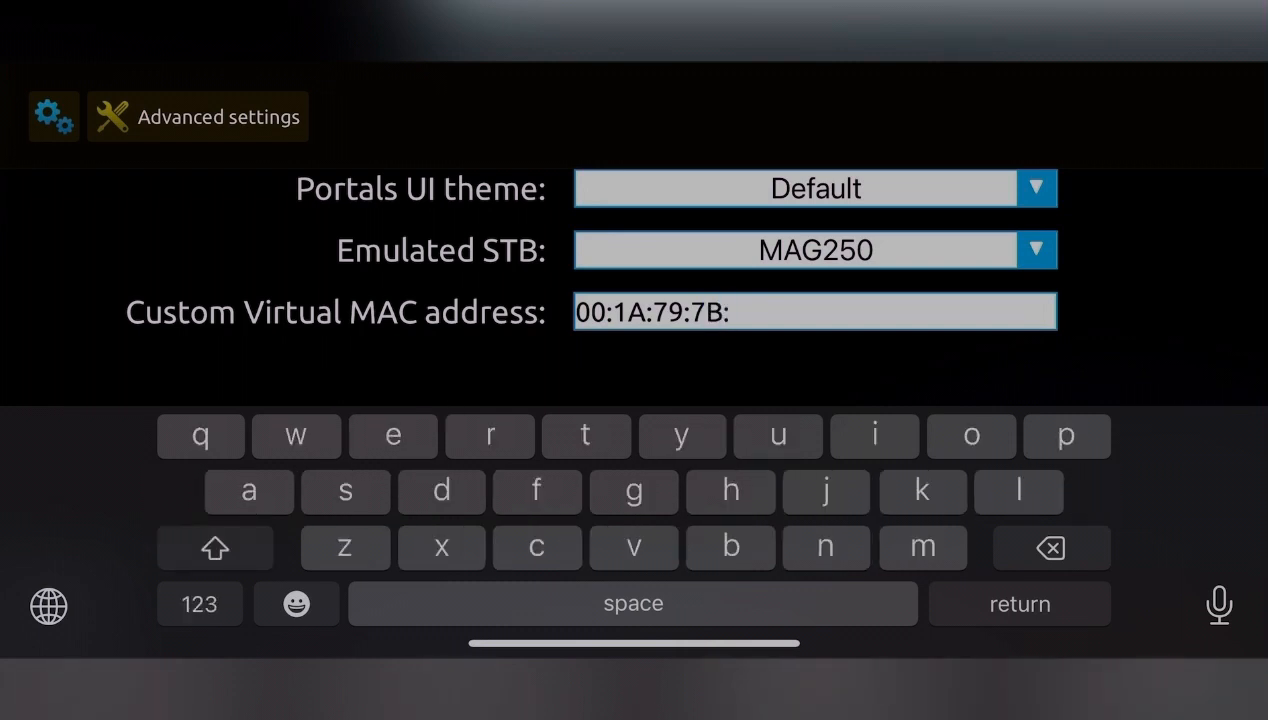
# Step: Switch between number and letter keyboards and type F into the MAC address
pyautogui.click(200, 604)
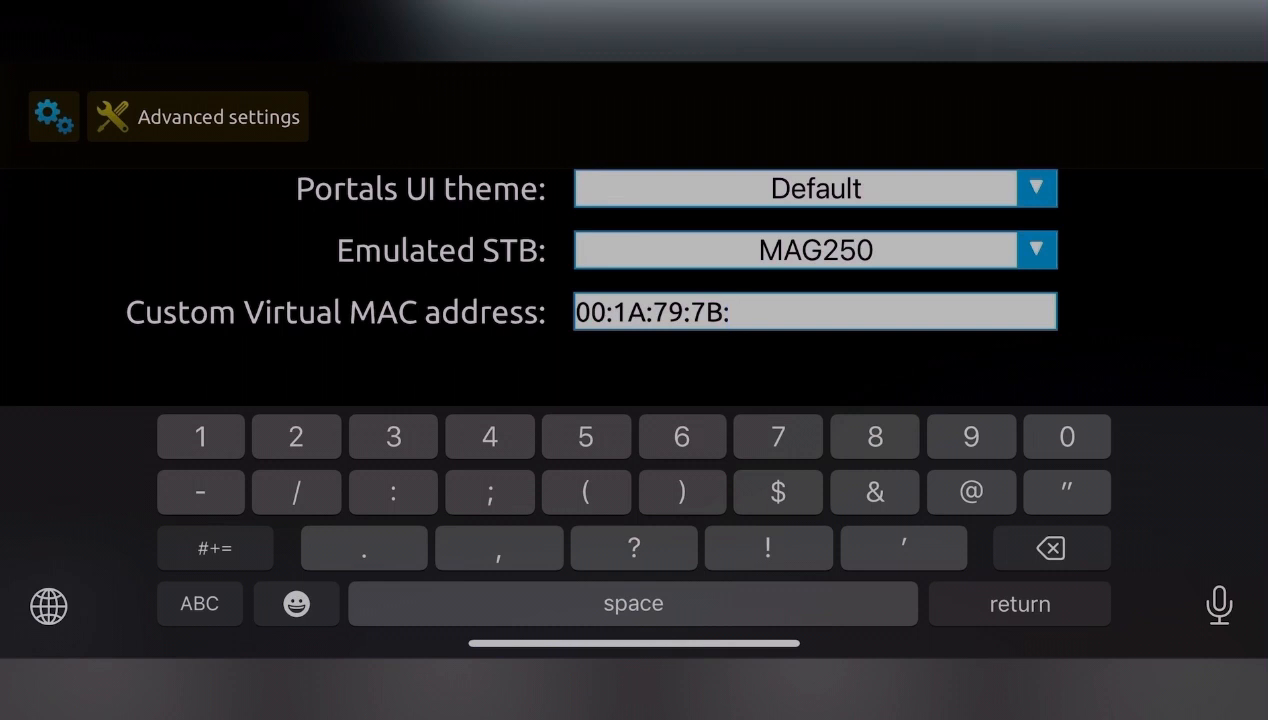
pyautogui.click(199, 603)
pyautogui.write('A')
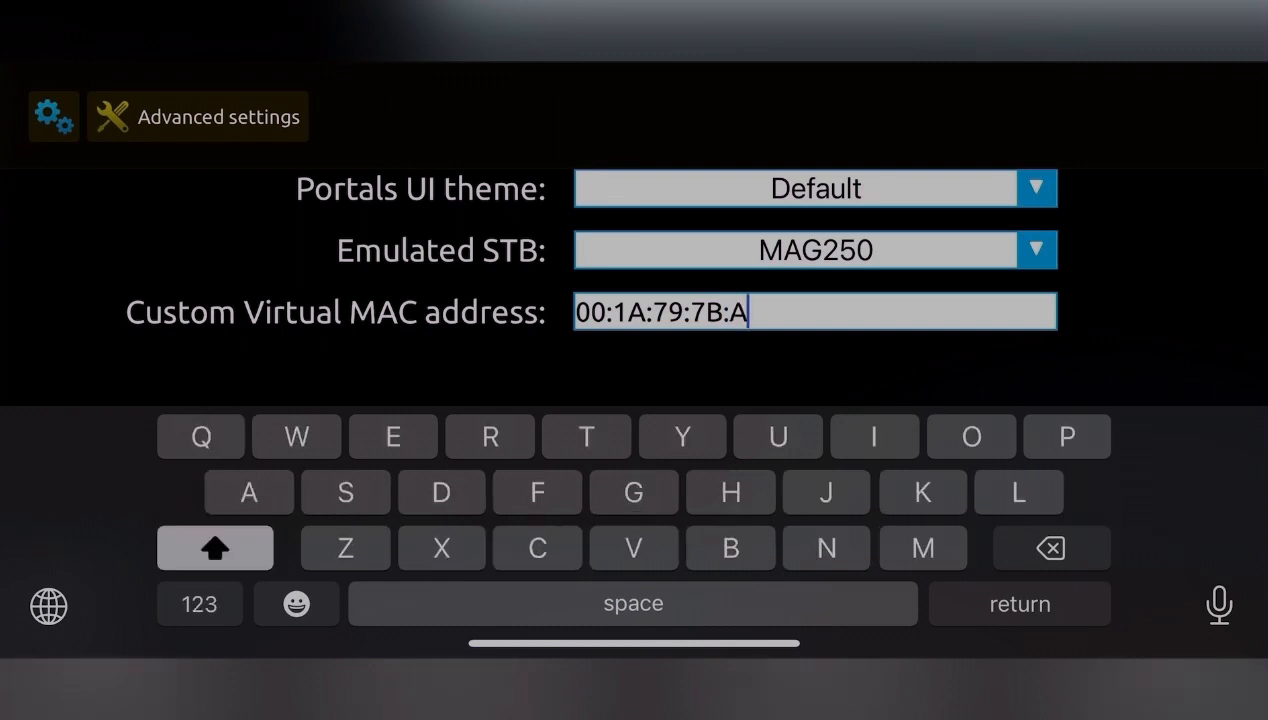
pyautogui.write('F')
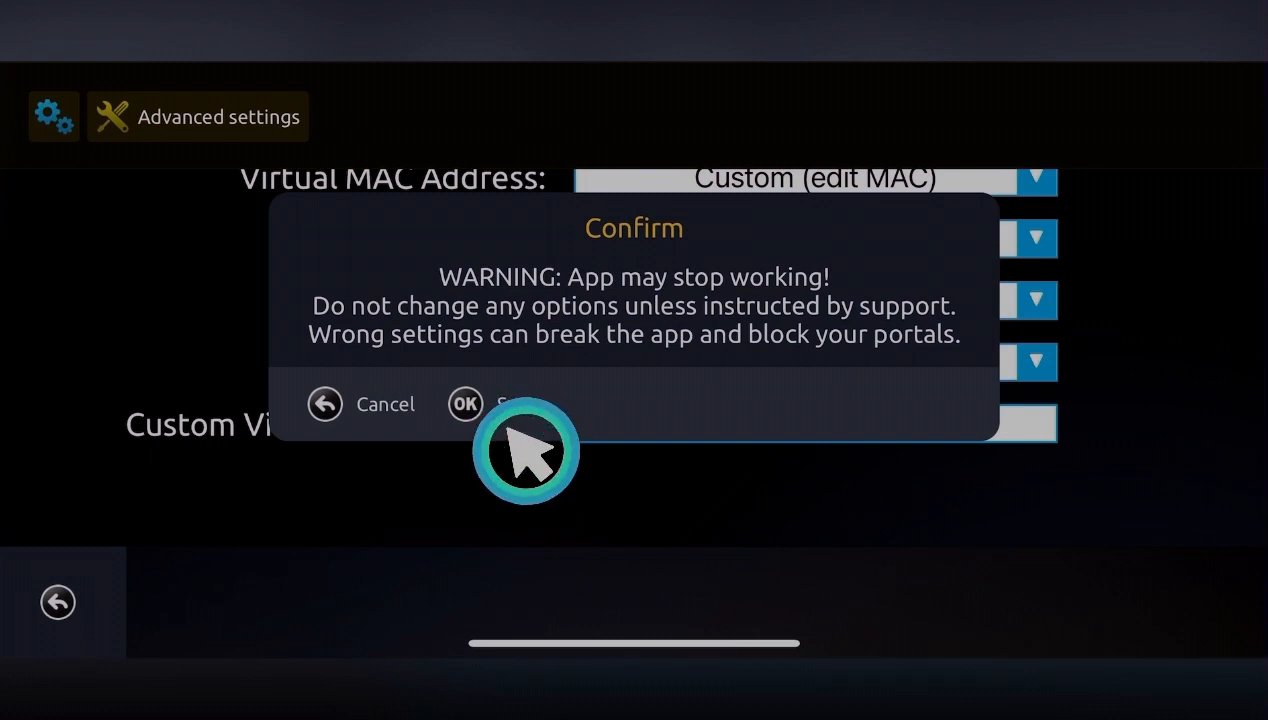
pyautogui.moveTo(525, 450)
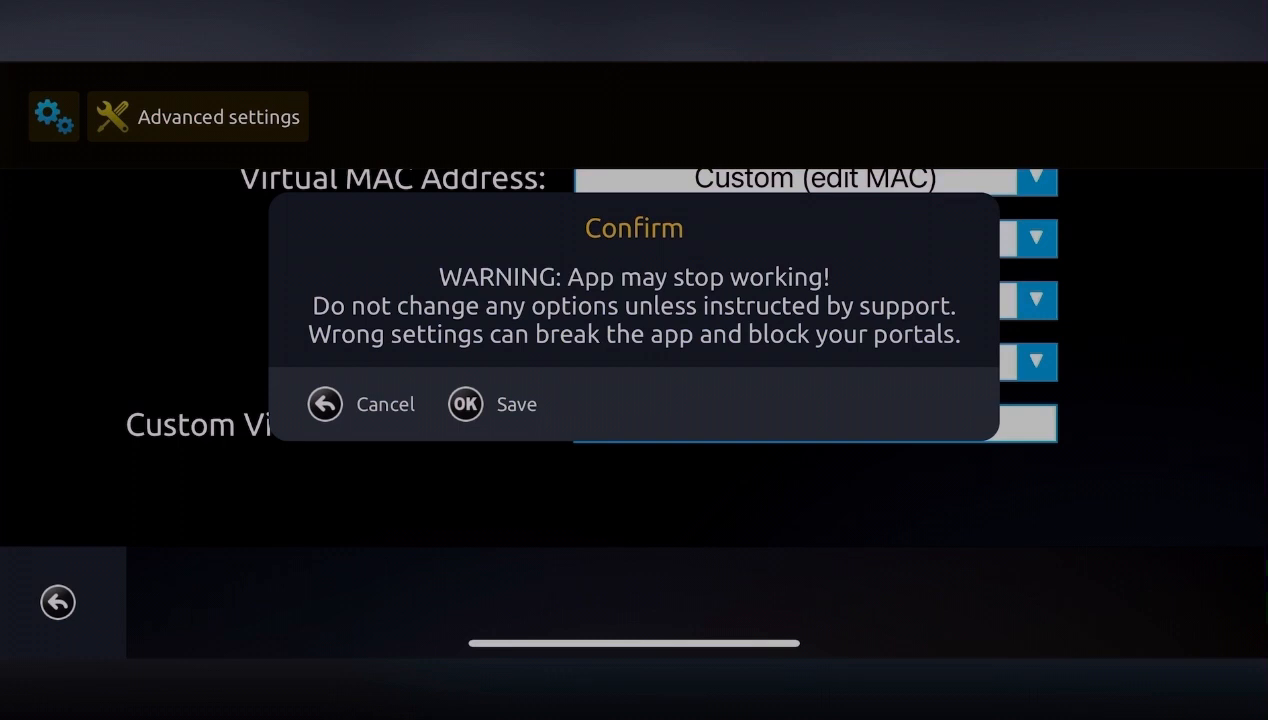
# Step: Confirm the warning with Save to store the custom virtual MAC address
pyautogui.click(361, 404)
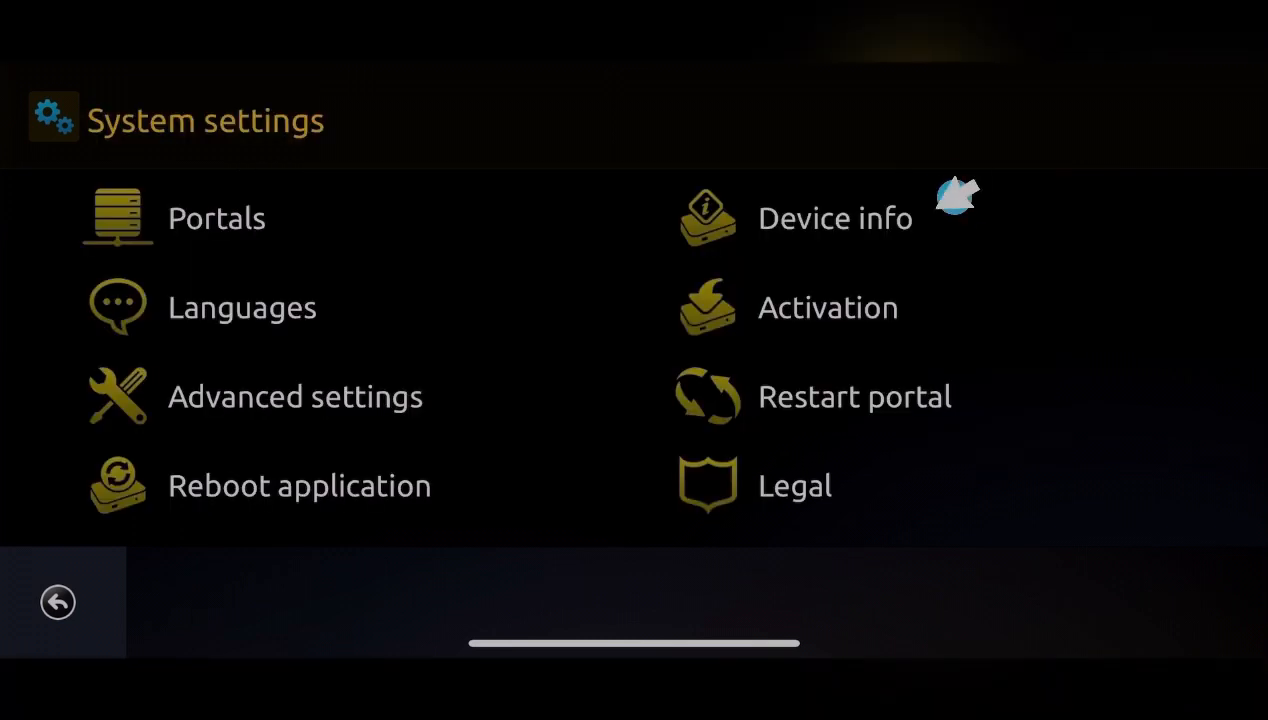